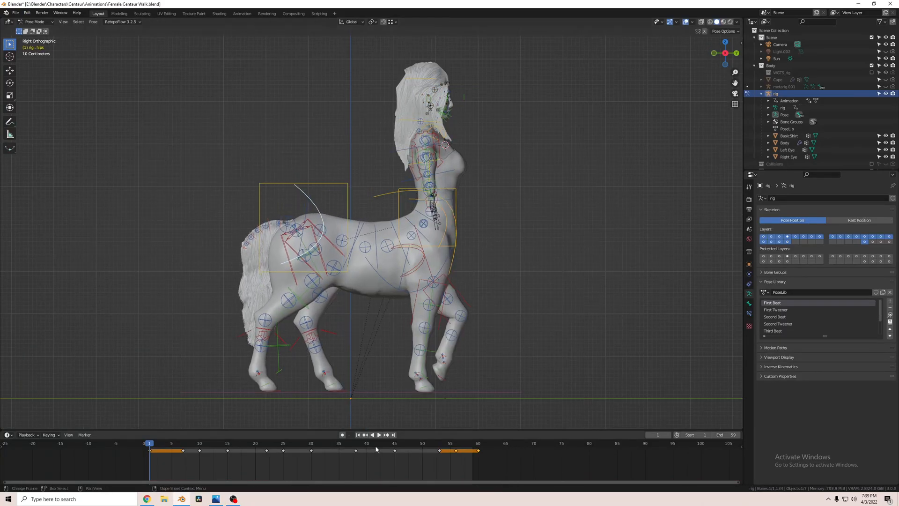
Play the cycle, lift the chest control slightly upward at frame 1, then select every bone
left_click(379, 434)
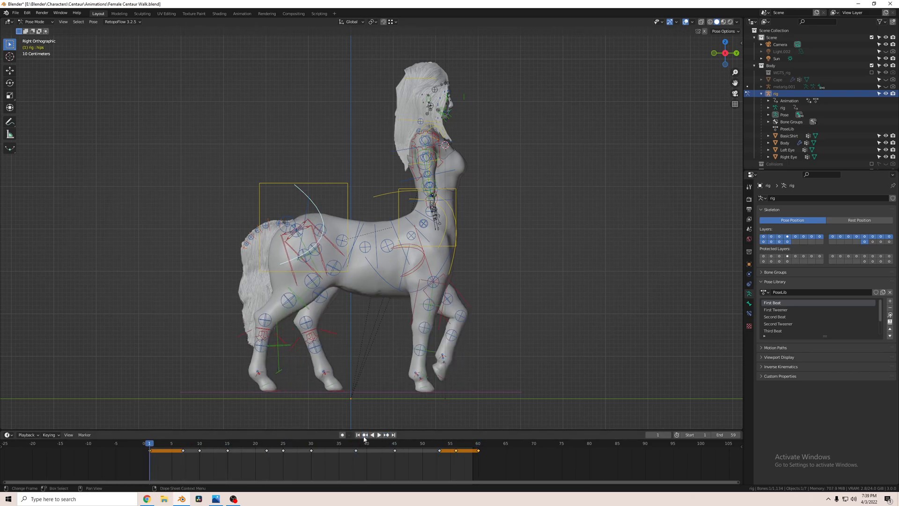
left_click(227, 443)
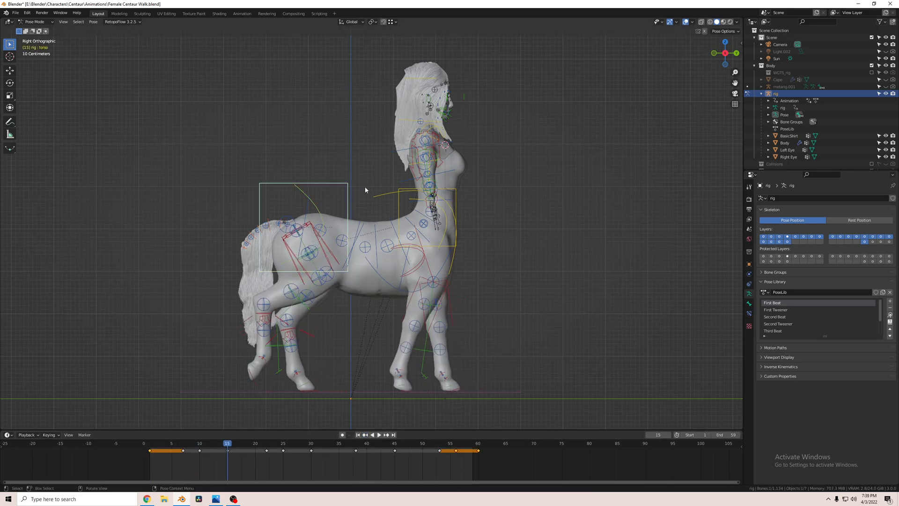
key("g")
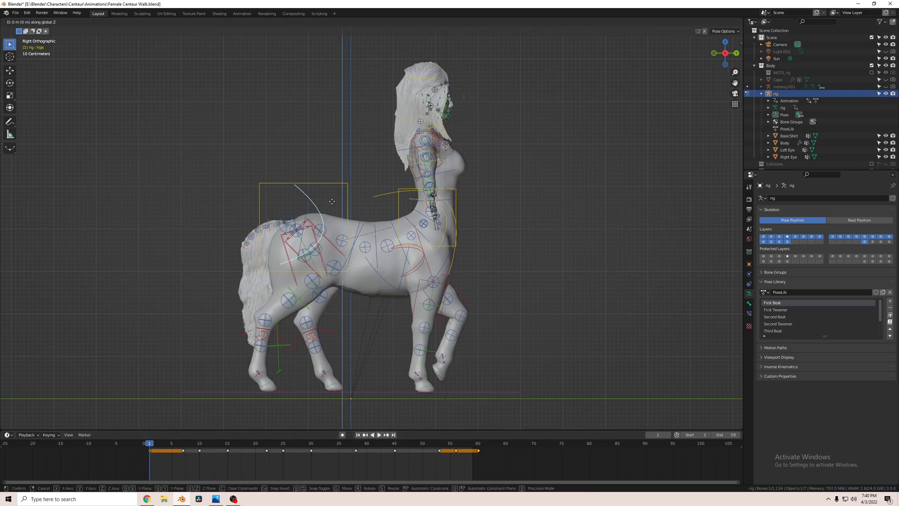
left_click(454, 240)
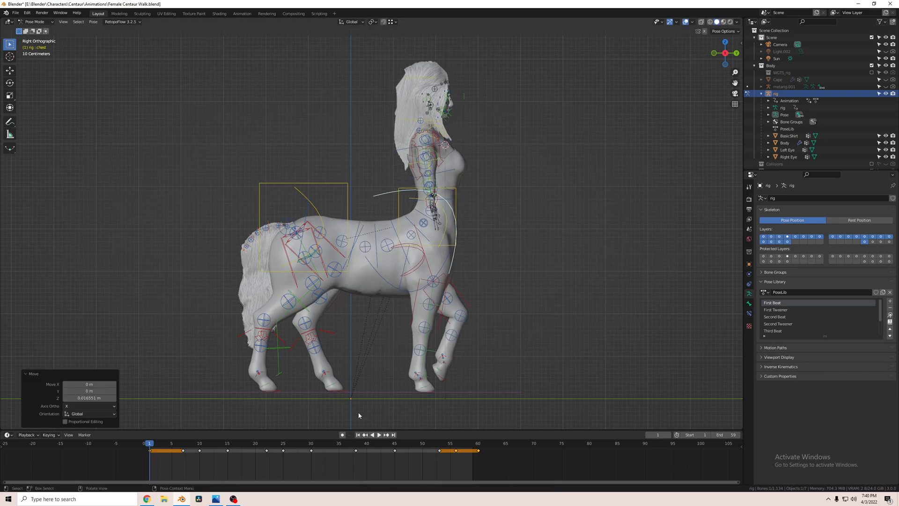
key("g")
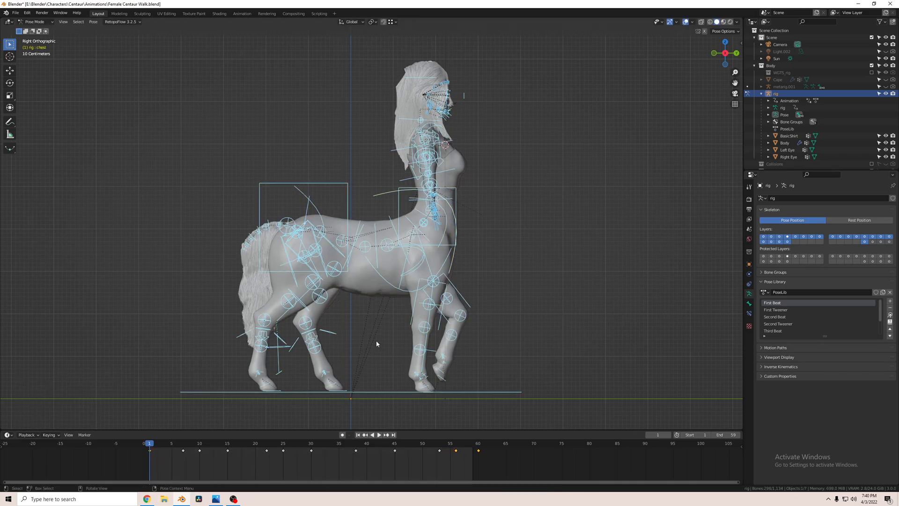
right_click(376, 344)
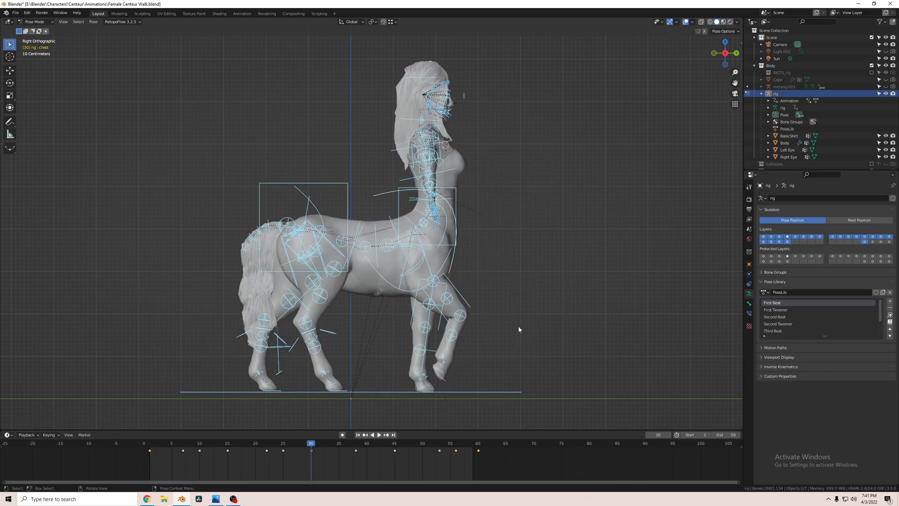
left_click(477, 443)
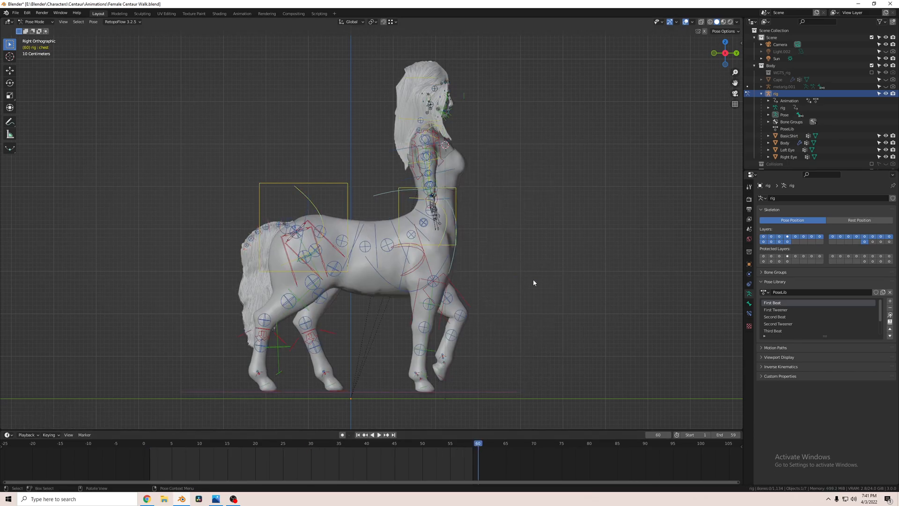
left_click(378, 435)
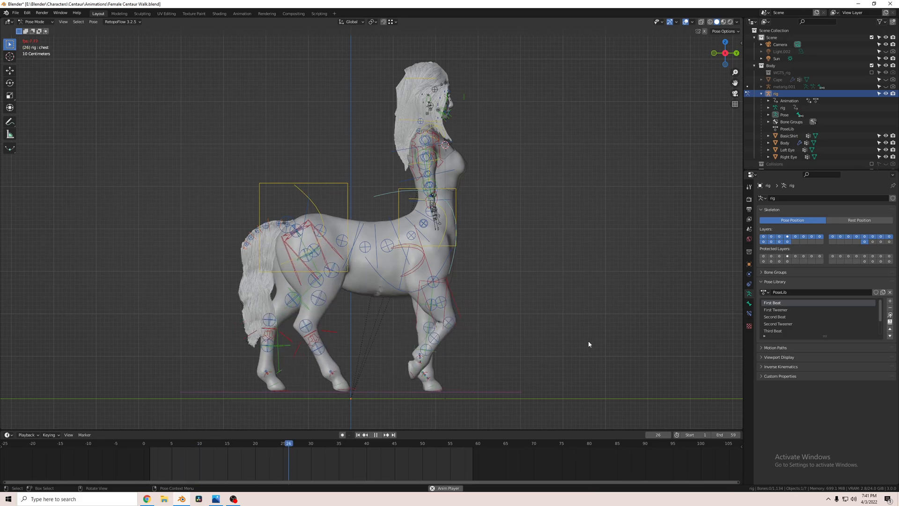
left_click(293, 443)
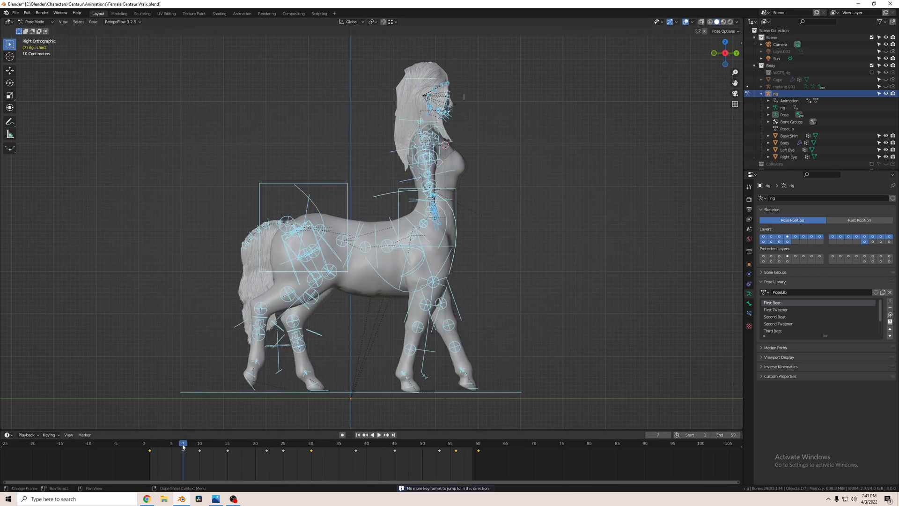
left_click(222, 443)
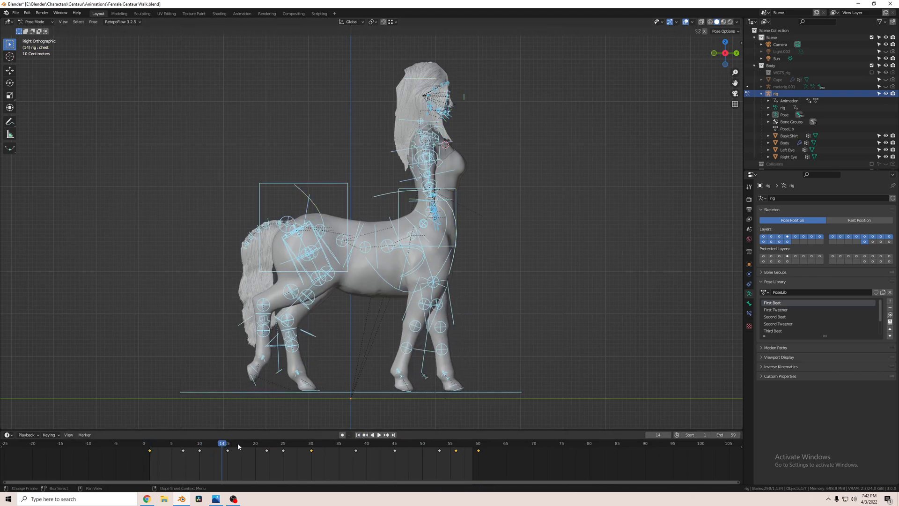
left_click(266, 443)
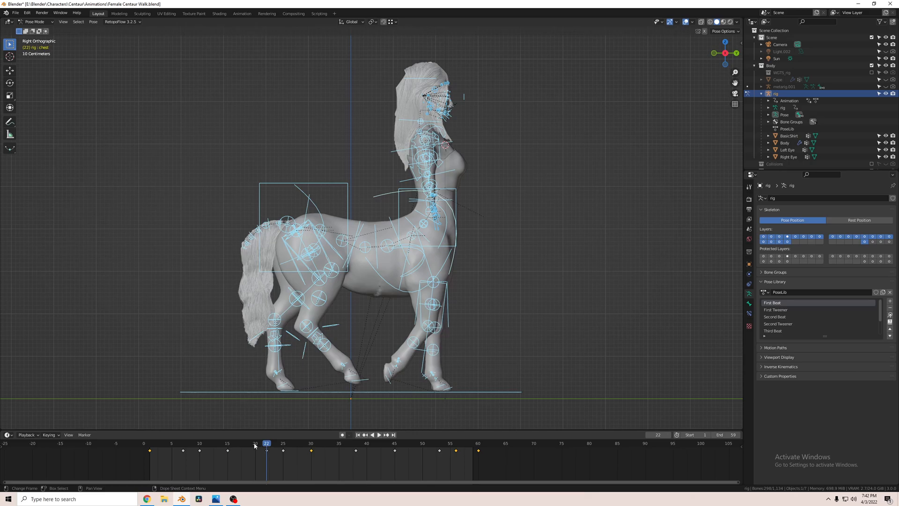
left_click(266, 443)
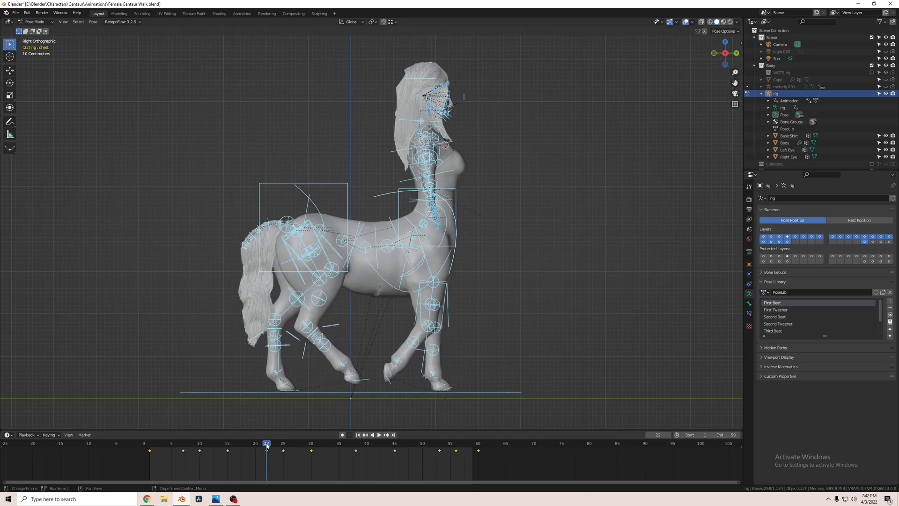
left_click(226, 442)
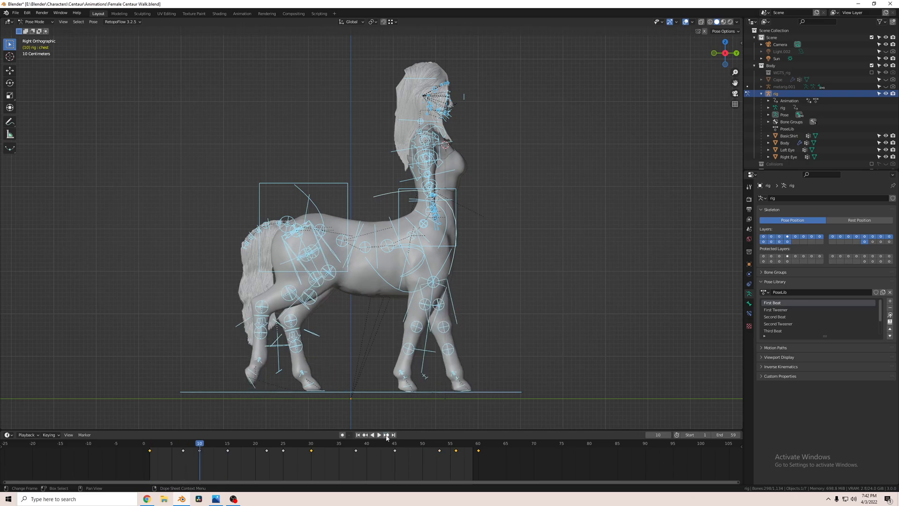
left_click(267, 443)
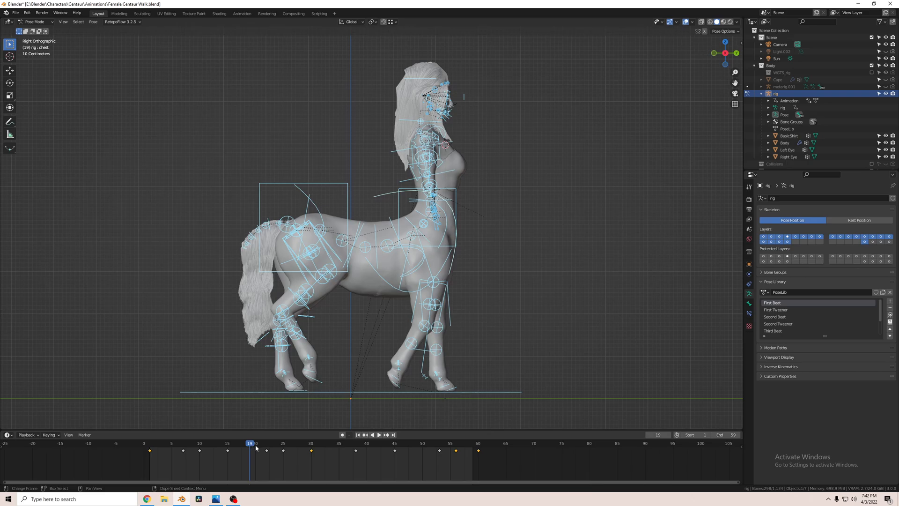
left_click(265, 443)
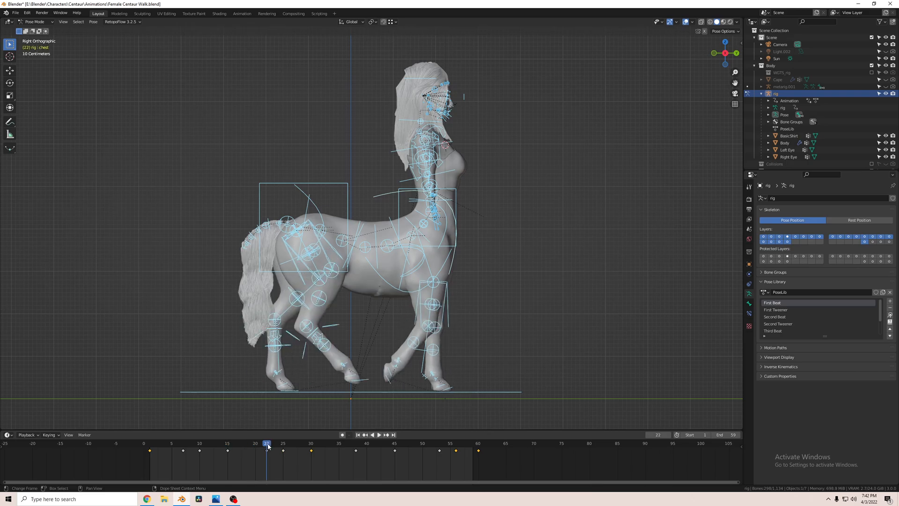
left_click(177, 443)
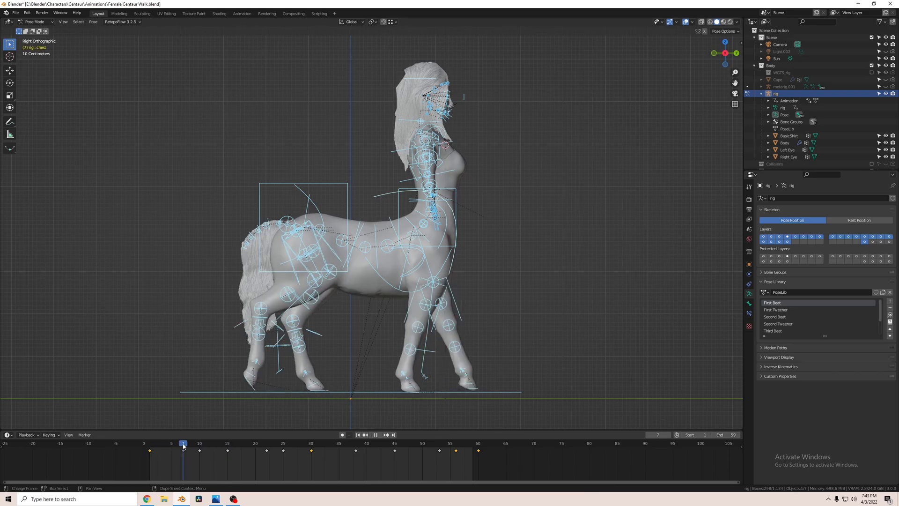
left_click(375, 435)
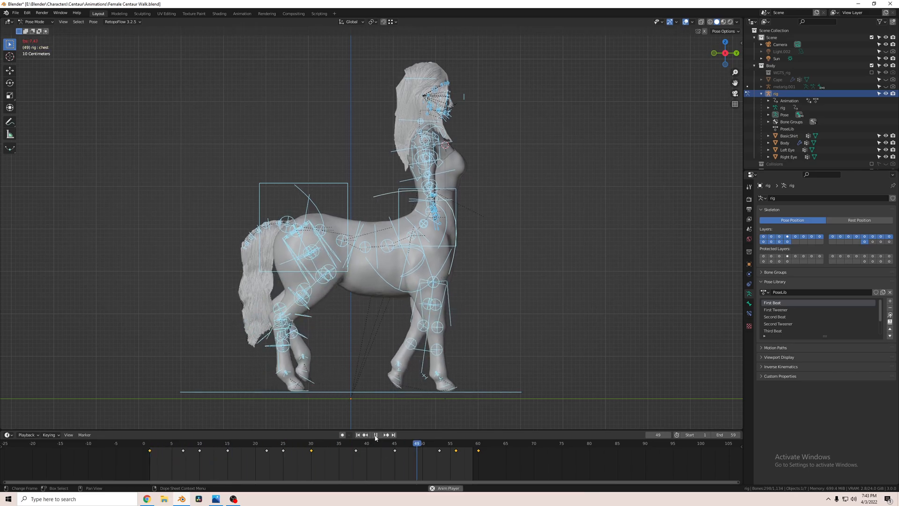
left_click(183, 443)
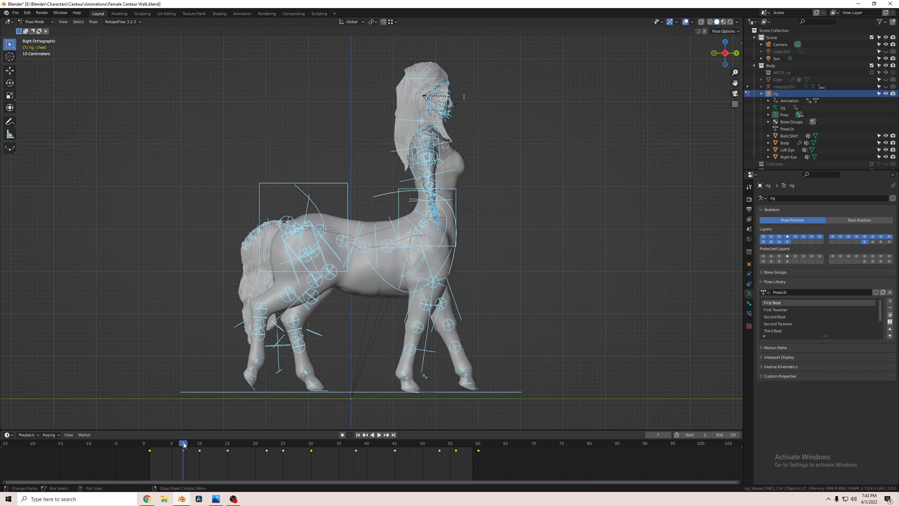
left_click(371, 433)
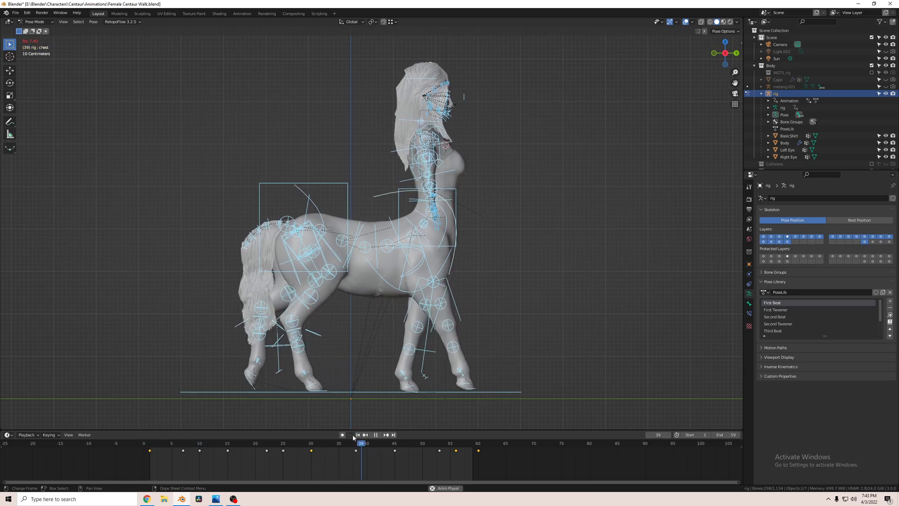
left_click(366, 443)
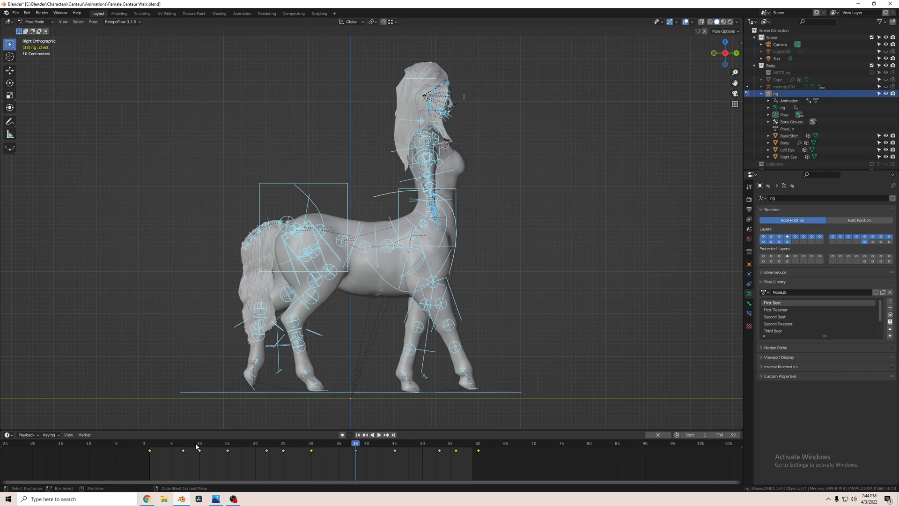
left_click(227, 443)
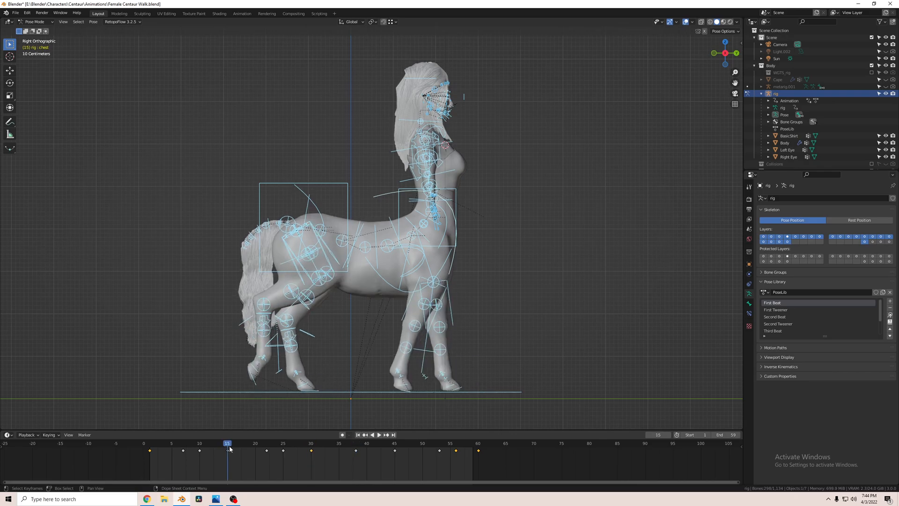
left_click(372, 434)
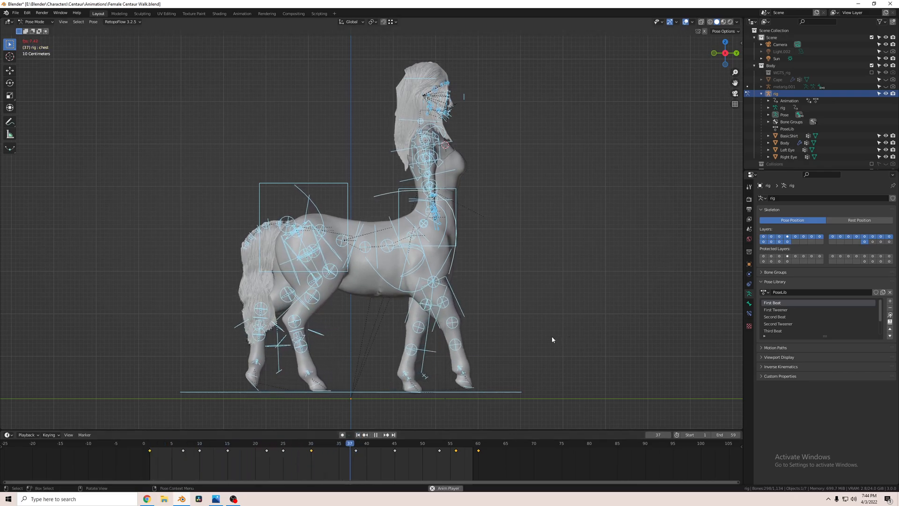
left_click(350, 442)
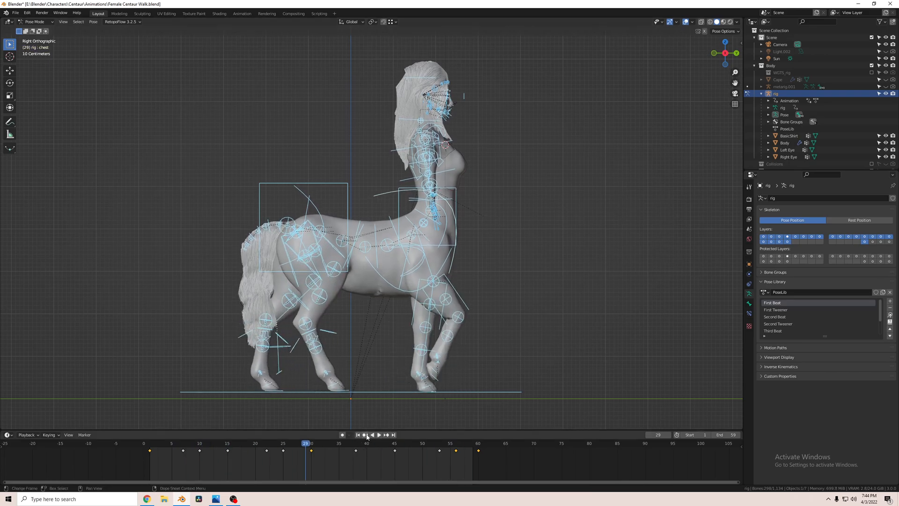
left_click(377, 434)
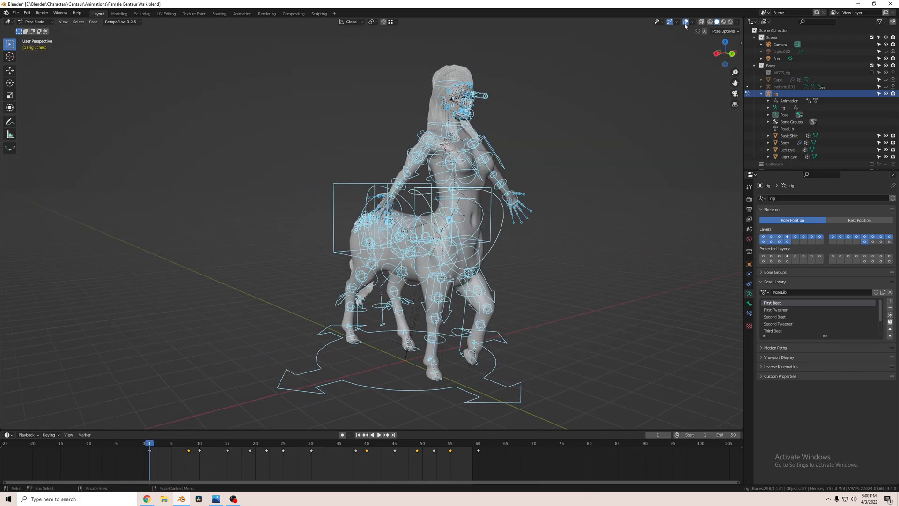
Orbit from Right Orthographic into a perspective view of the full rig
left_click(377, 434)
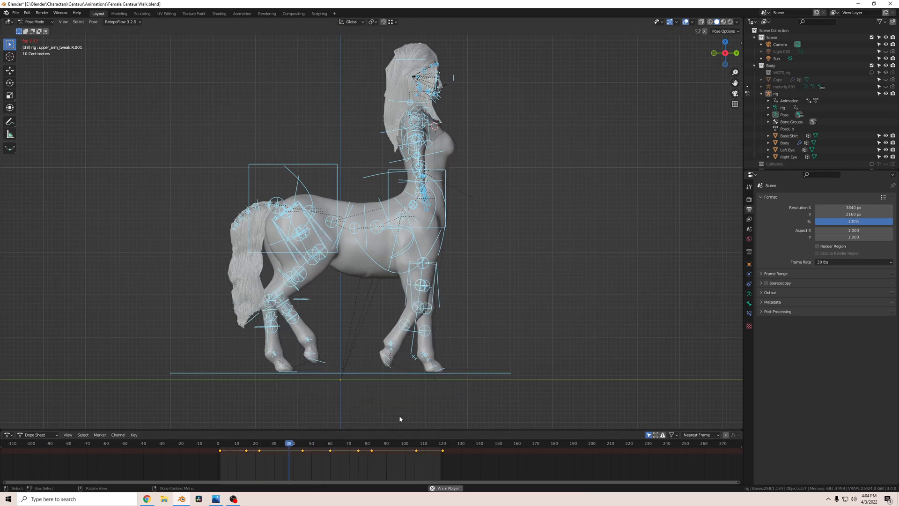
Play the existing walk animation through and stop it at frame 60
left_click(402, 443)
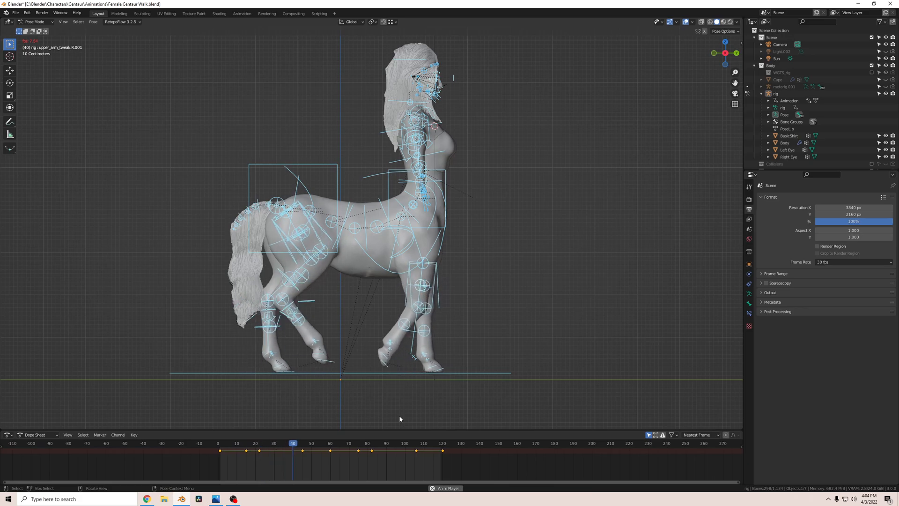
left_click(332, 443)
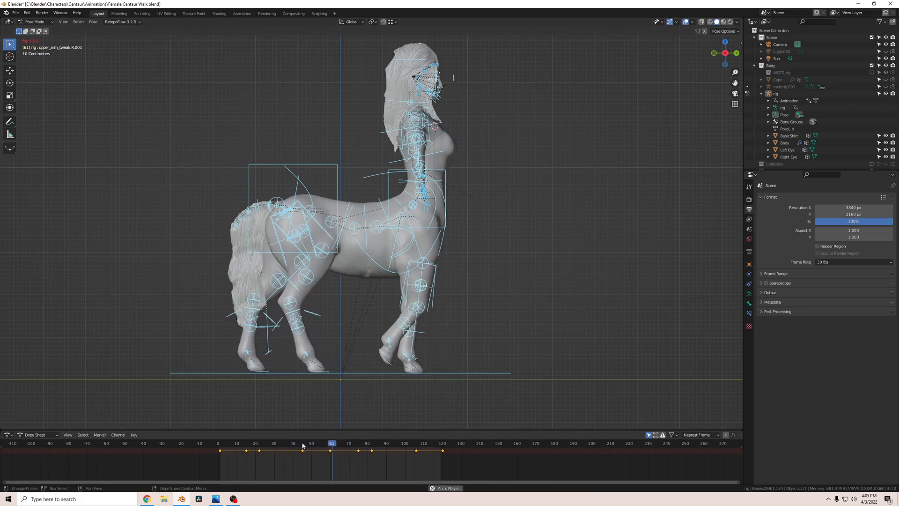
left_click(221, 443)
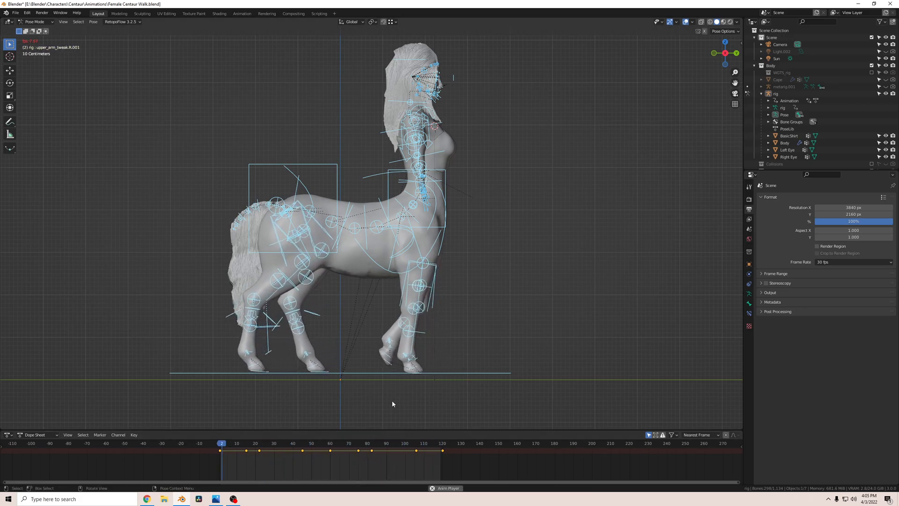
left_click(9, 434)
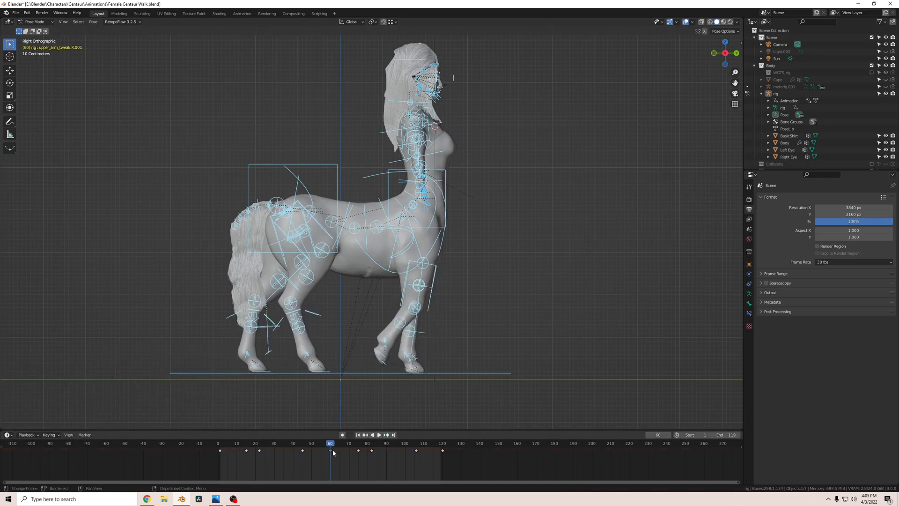
Check the poses at frames 53, 52 and near the cycle's end, then play the 59-frame walk
left_click(317, 443)
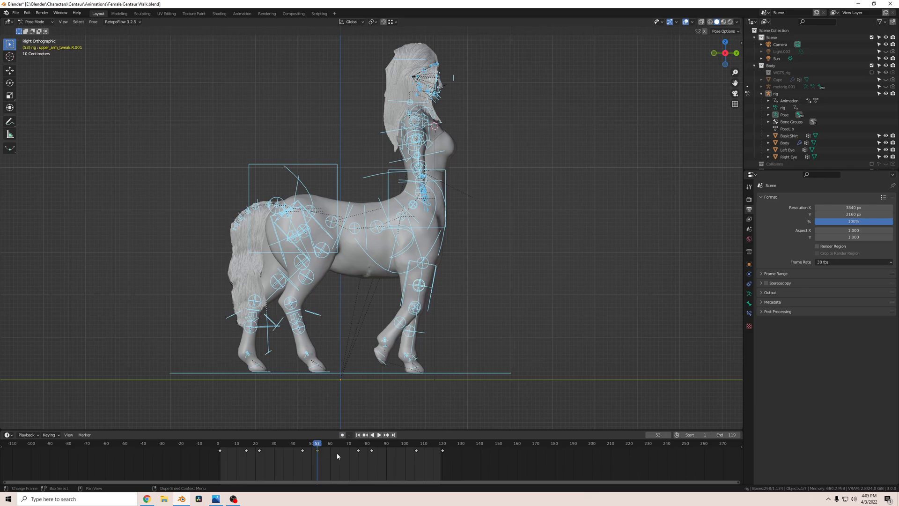
left_click(314, 443)
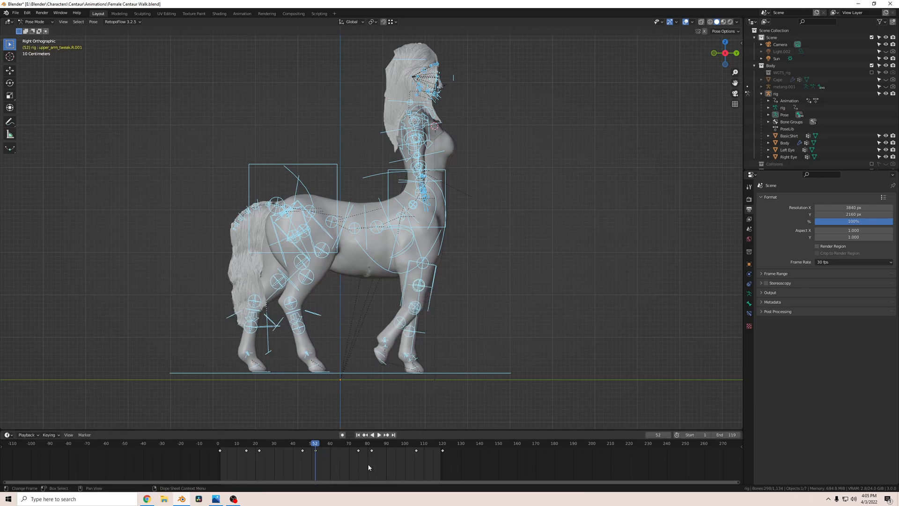
left_click(415, 443)
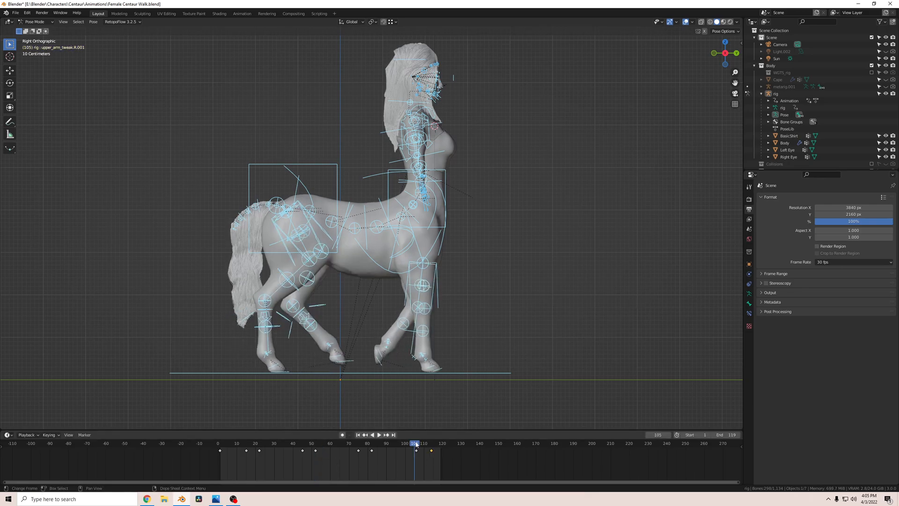
left_click(424, 443)
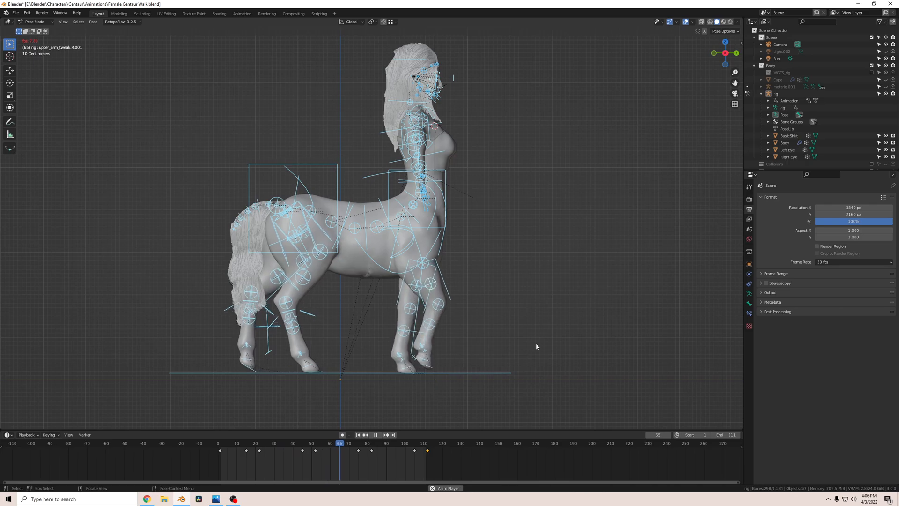
left_click(245, 443)
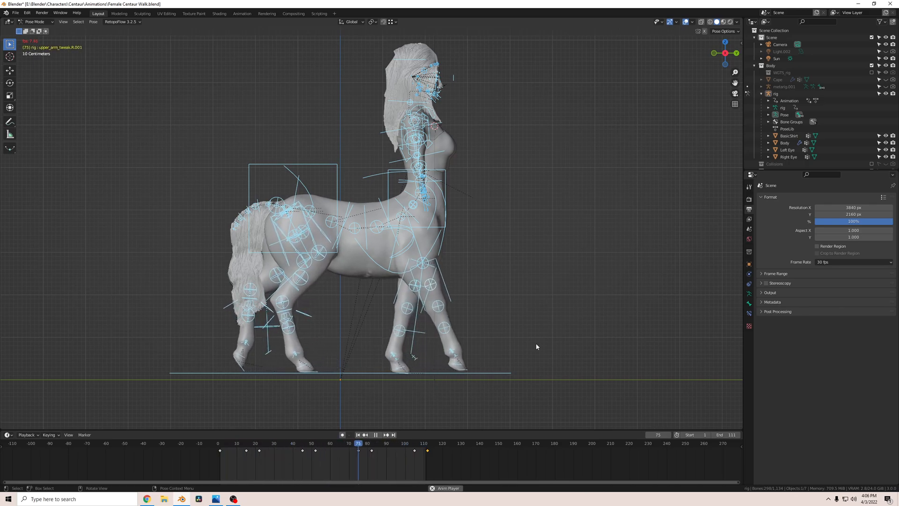
left_click(264, 442)
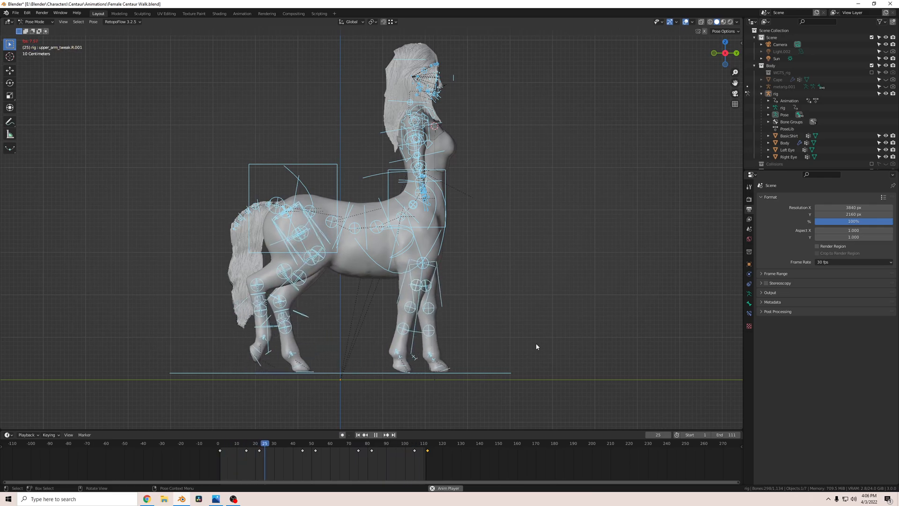
left_click(265, 442)
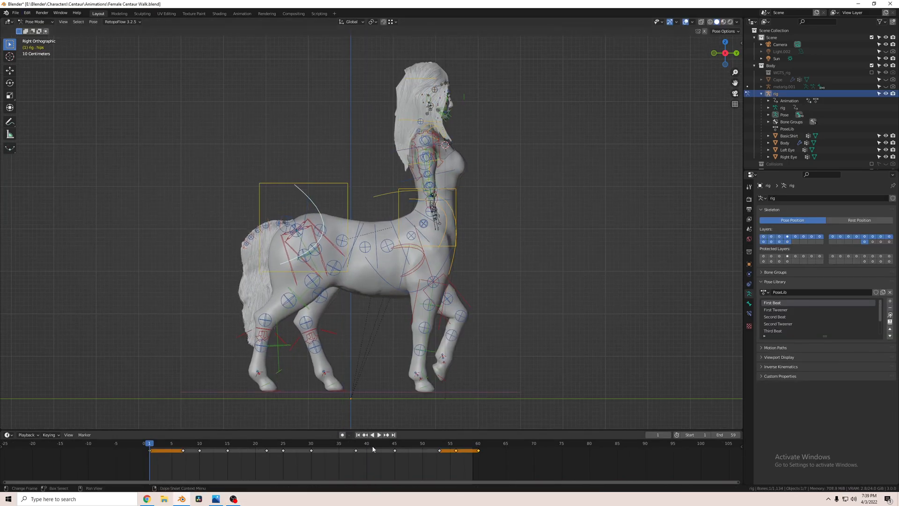
View the keyed poses at frames 22 and 1, then select every bone of the rig
left_click(386, 435)
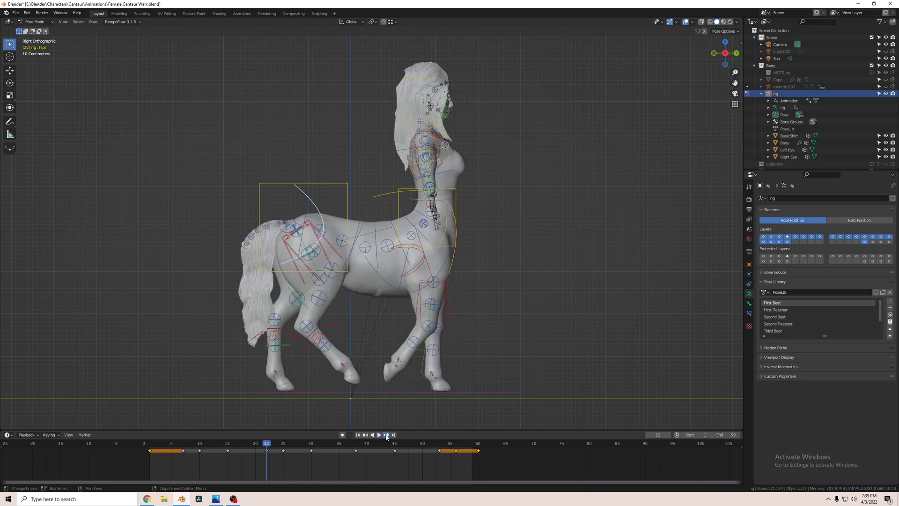
left_click(355, 435)
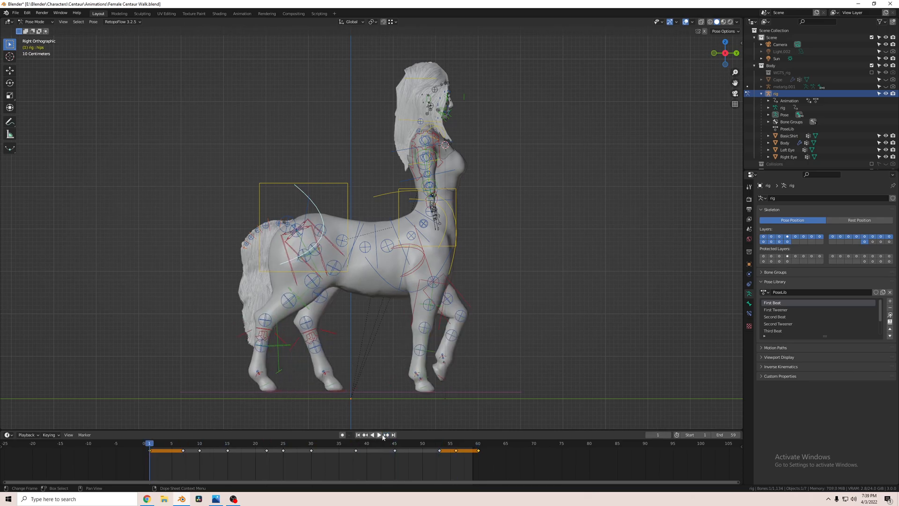
left_click(379, 434)
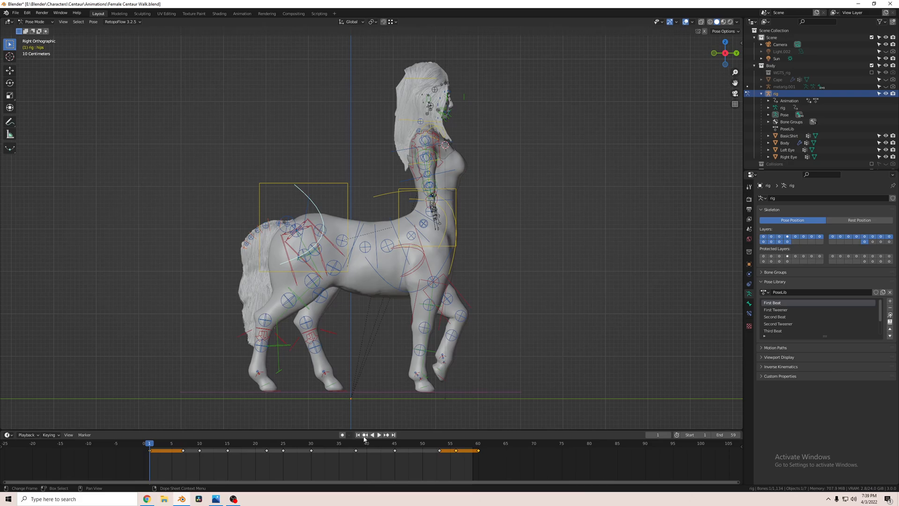
left_click(226, 443)
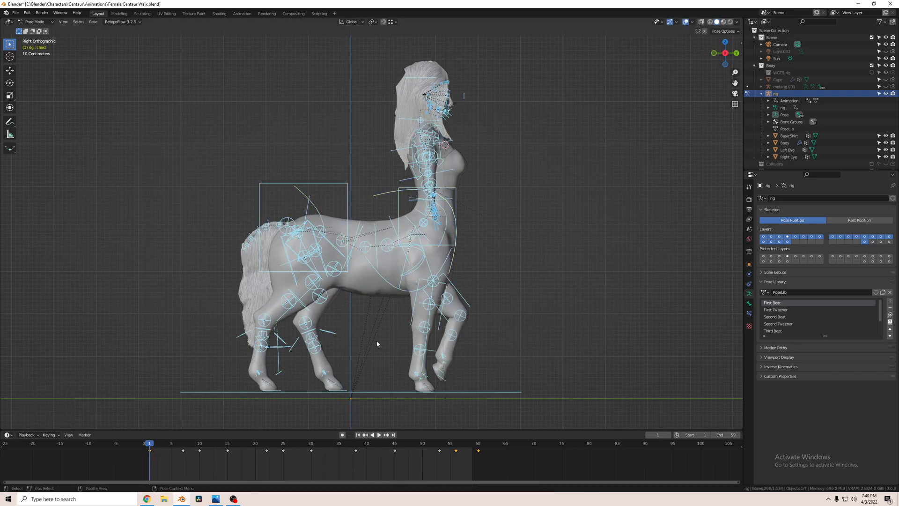
Jump to the last key at frame 60, then check the poses at frames 14, 22 and 10
right_click(377, 344)
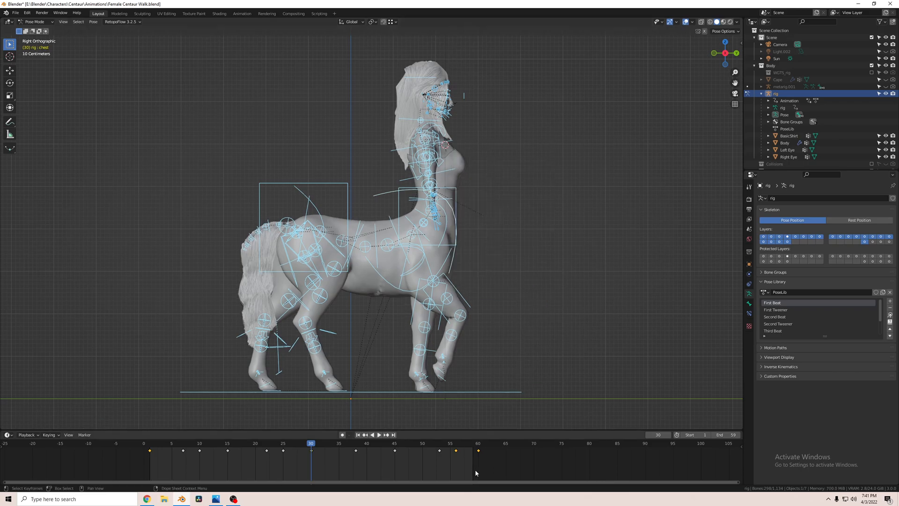
left_click(478, 442)
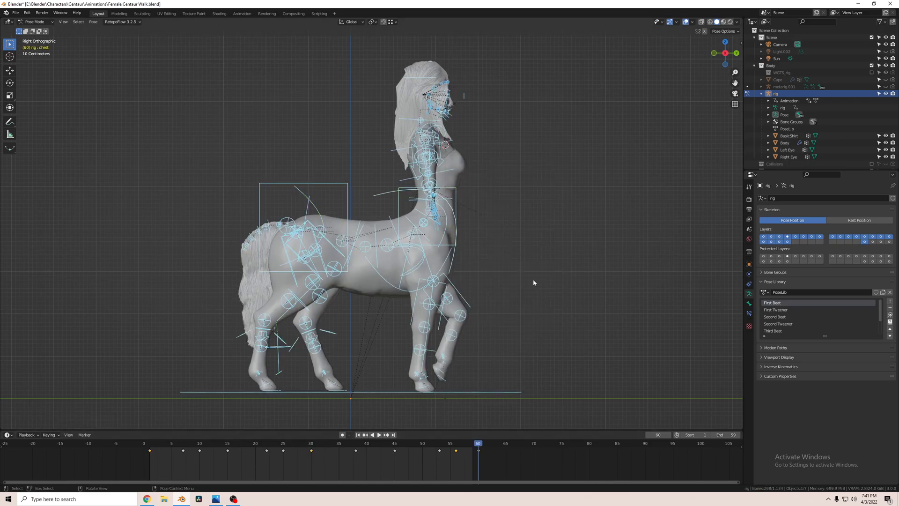
left_click(377, 434)
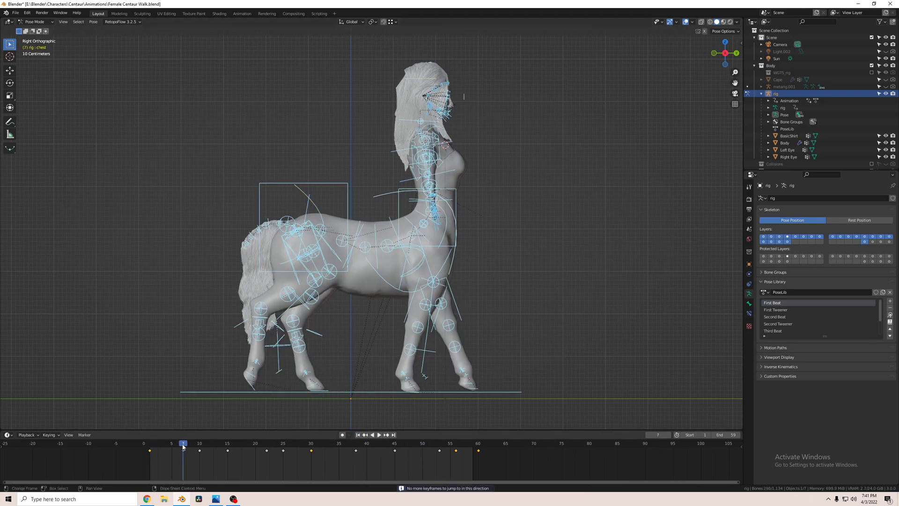
left_click(221, 443)
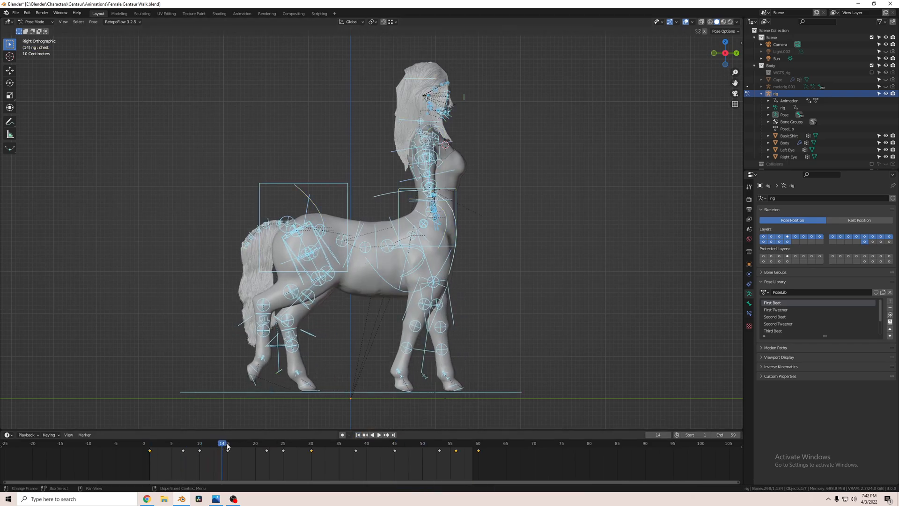
left_click(266, 443)
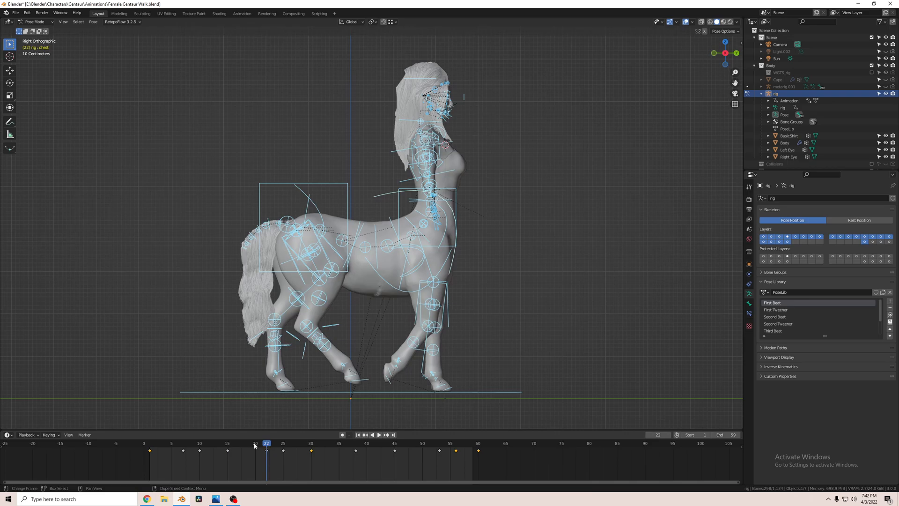
left_click(266, 443)
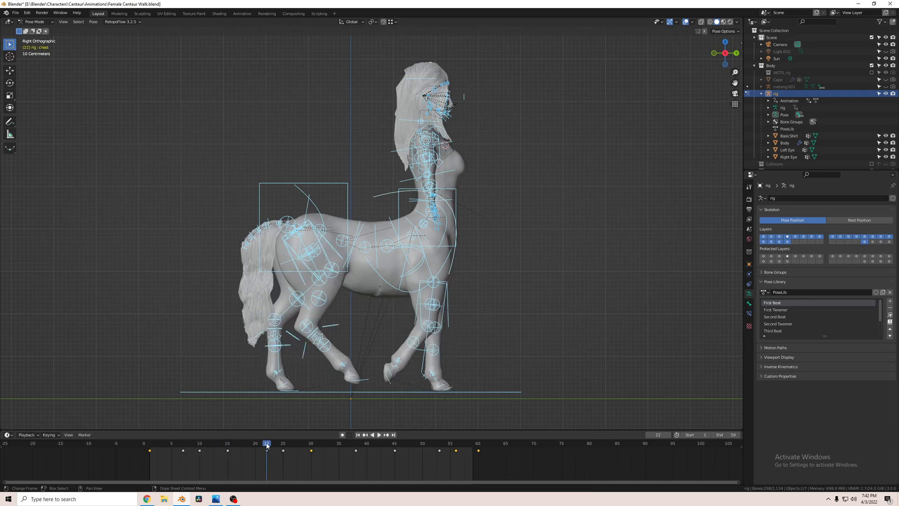
left_click(226, 443)
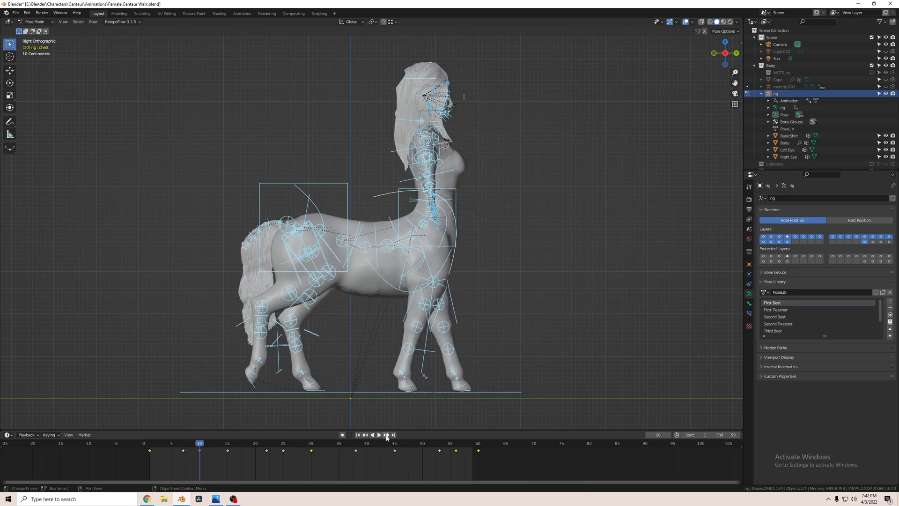
Compare the poses at frames 22, 19 and 7, then play the loop and stop at frame 7
left_click(267, 443)
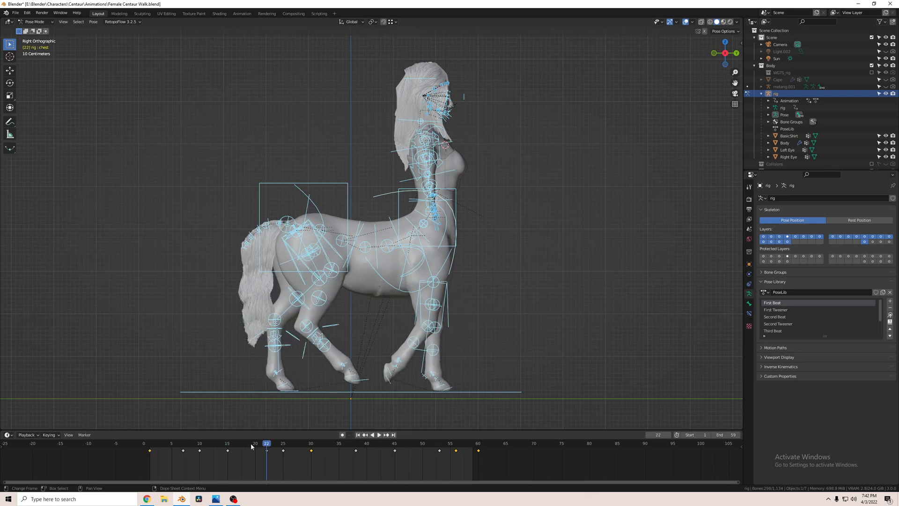
left_click(250, 443)
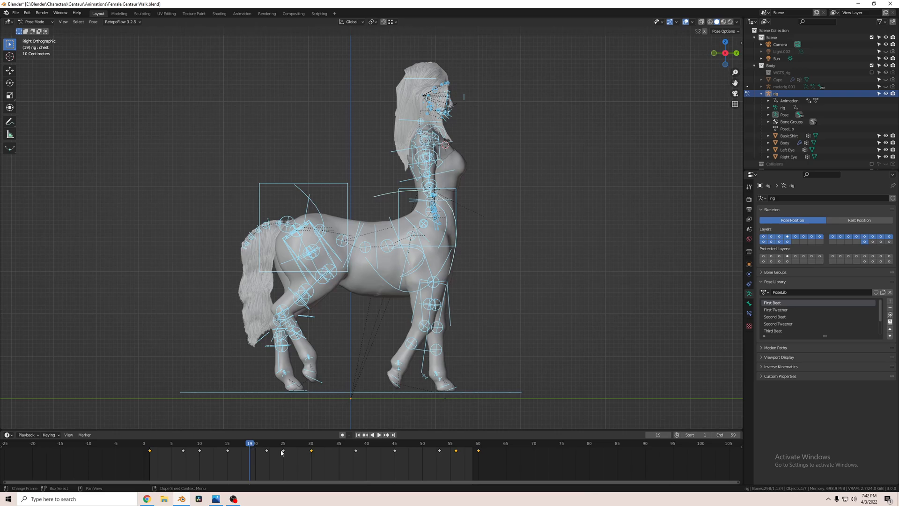
left_click(266, 443)
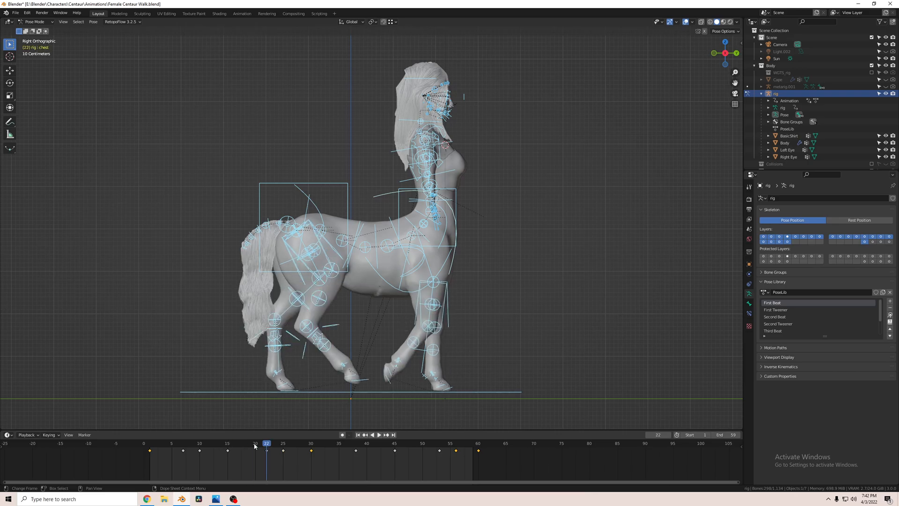
left_click(183, 443)
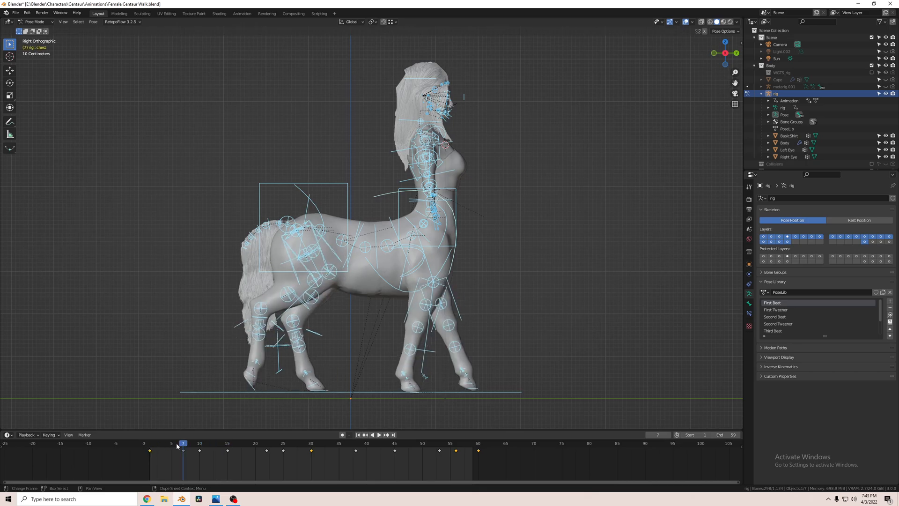
left_click(372, 434)
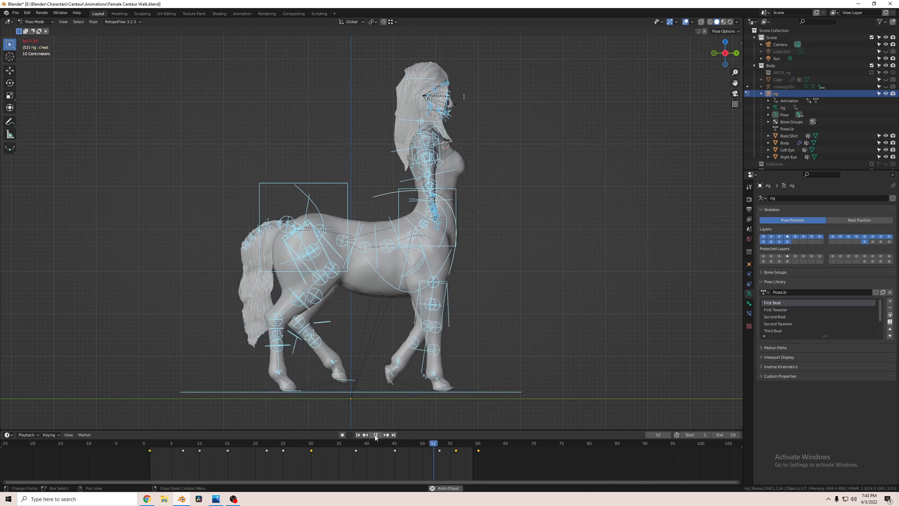
left_click(183, 443)
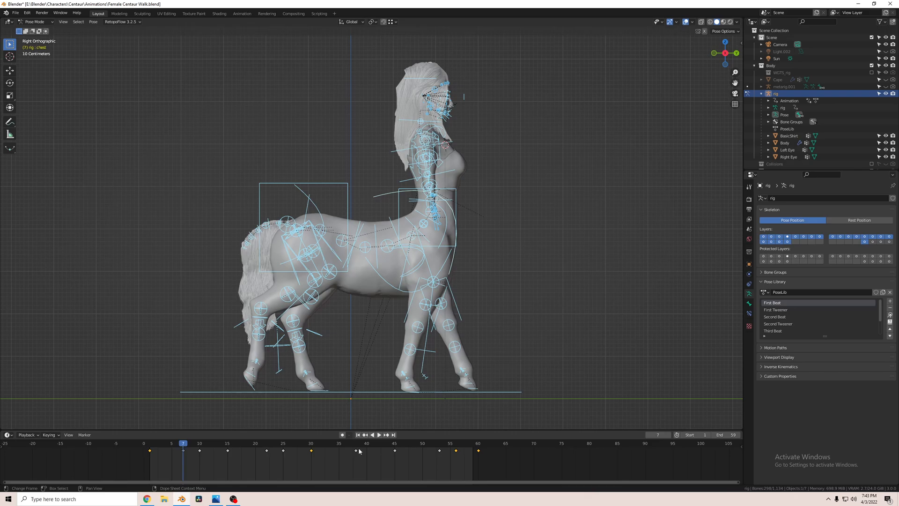
left_click(372, 435)
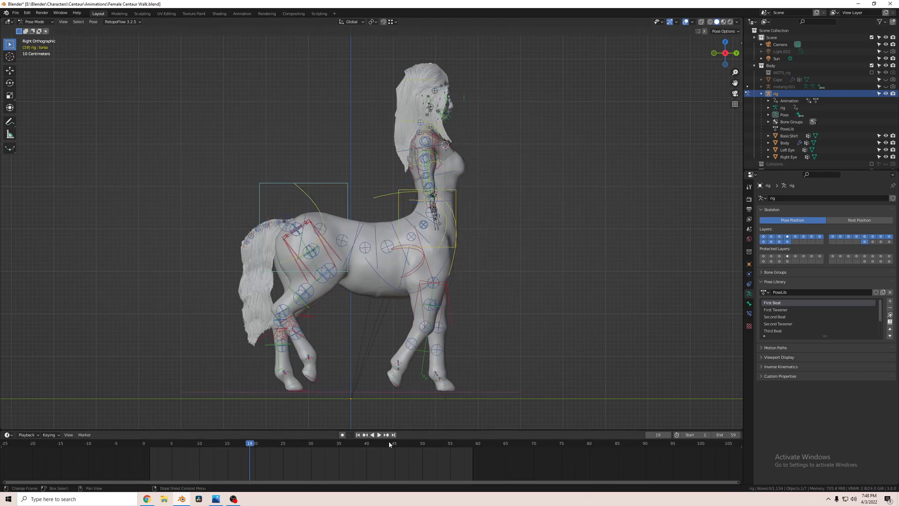
Step through frames 30, 1 and 25, play the cycle again and stop at frame 7
left_click(356, 435)
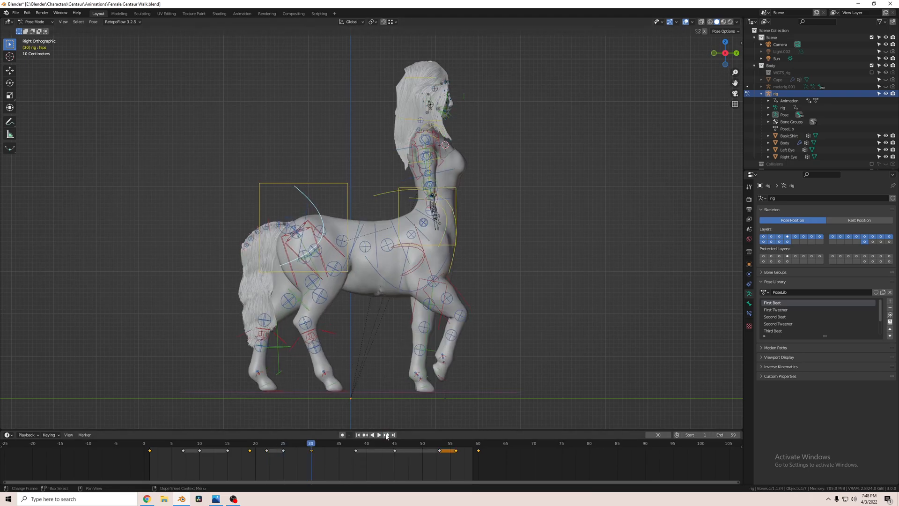
left_click(357, 434)
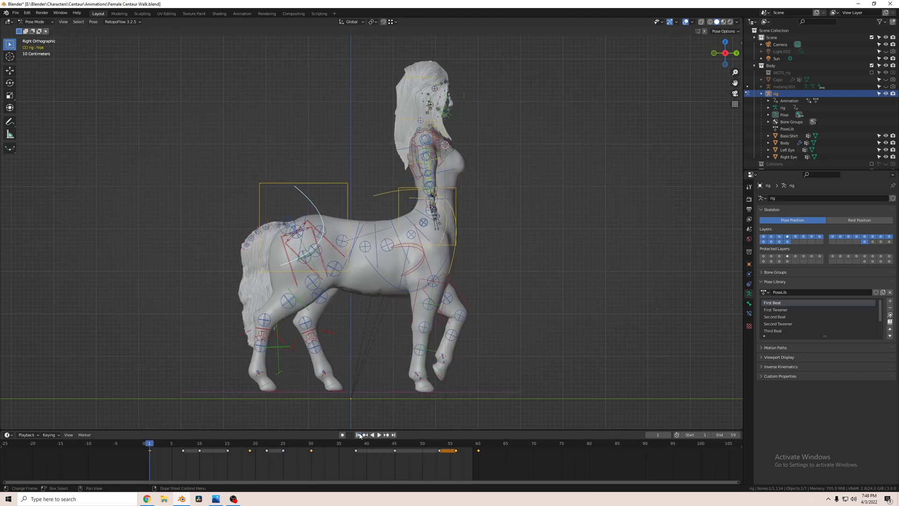
left_click(386, 434)
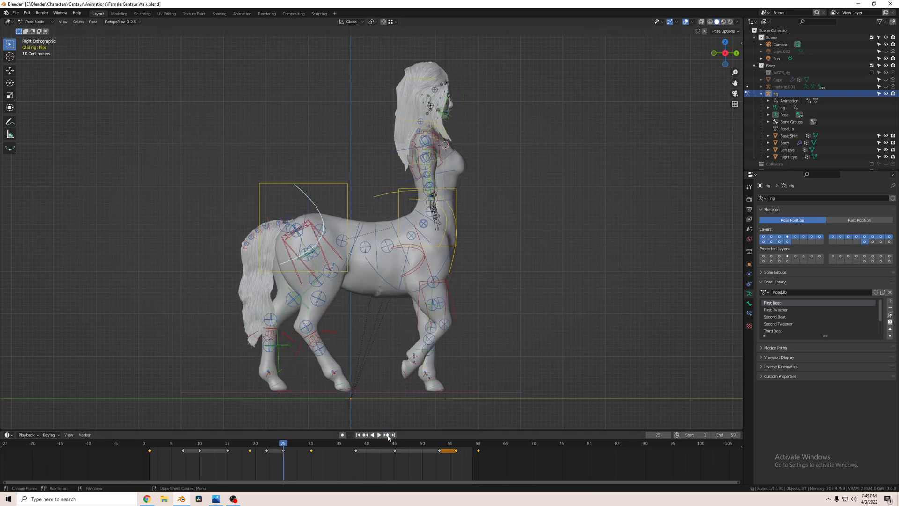
left_click(378, 434)
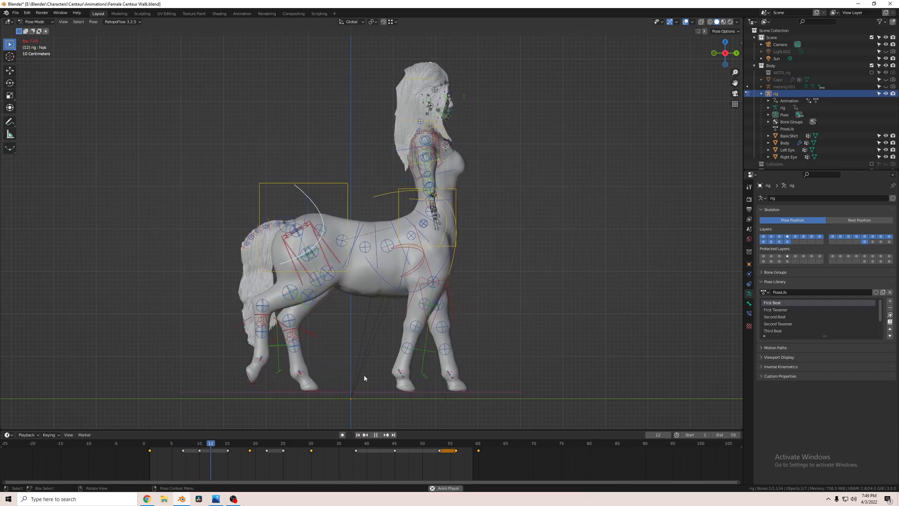
left_click(183, 443)
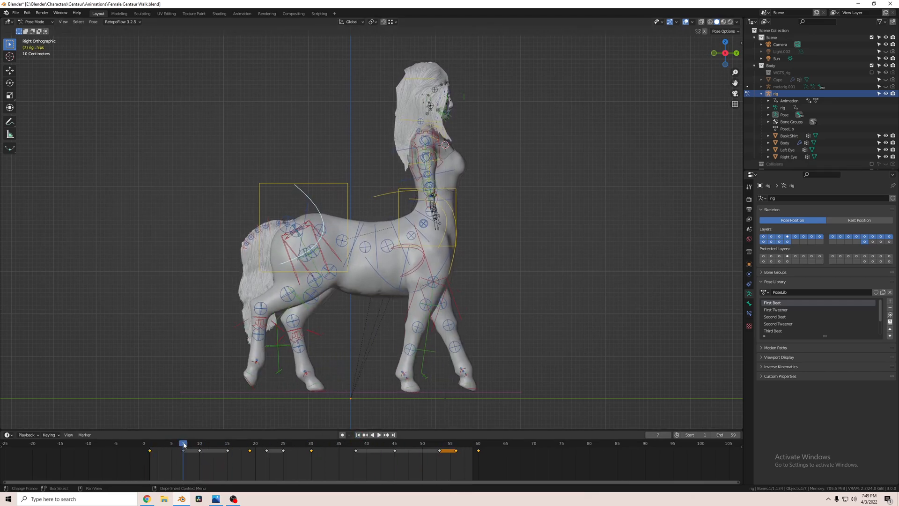
left_click(248, 443)
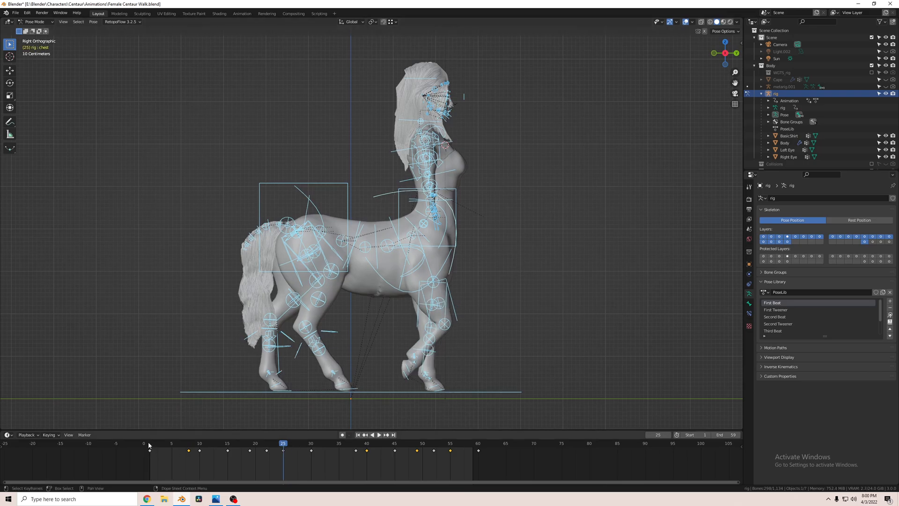
Rotate the right thumb master control about 25 degrees around the view axis
left_click(149, 443)
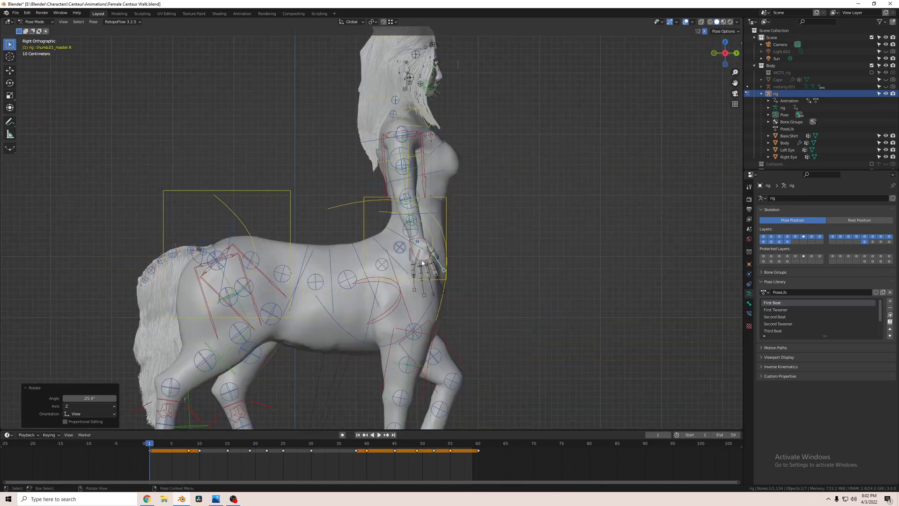
Switch to Left Orthographic and rotate the left hand IK control a few degrees
key("g")
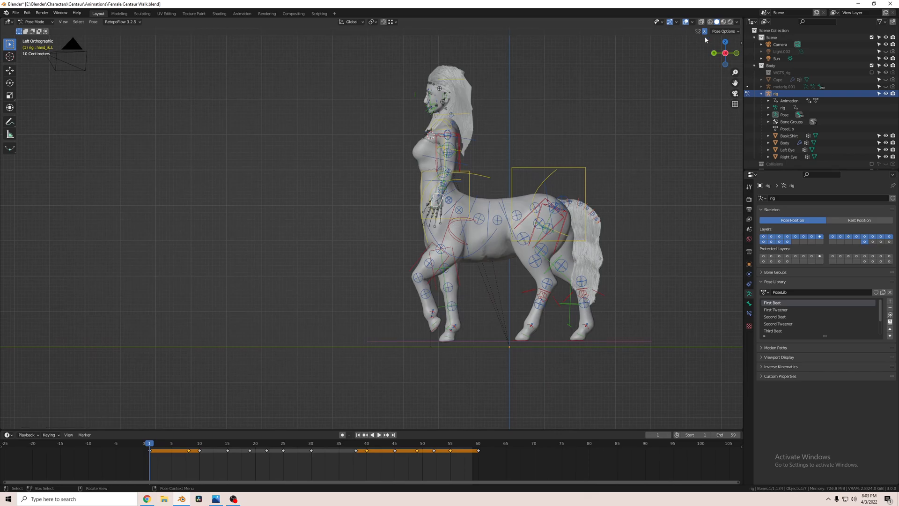
key("r")
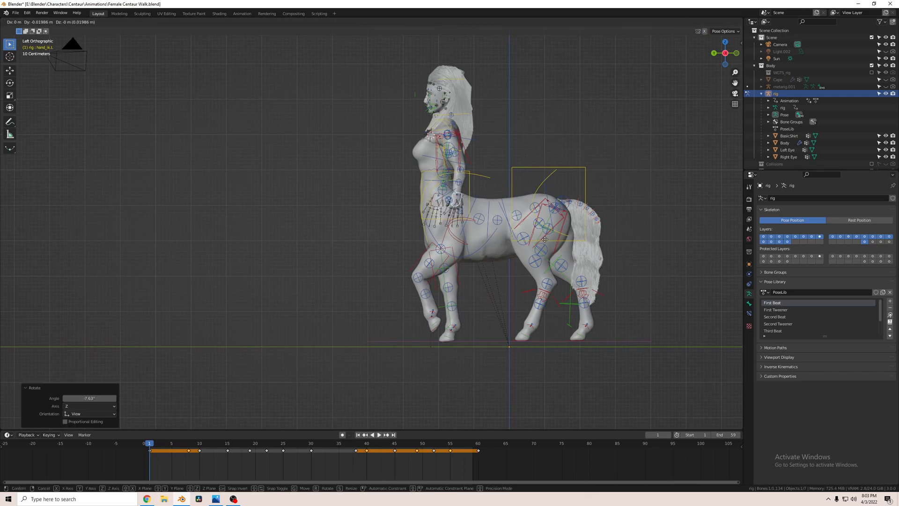